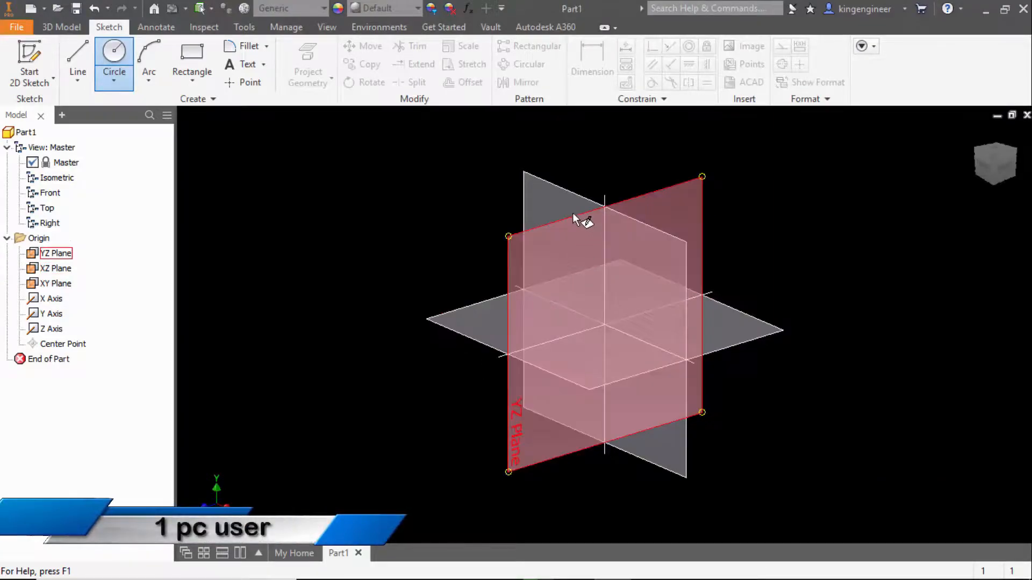
mouse_move(527, 420)
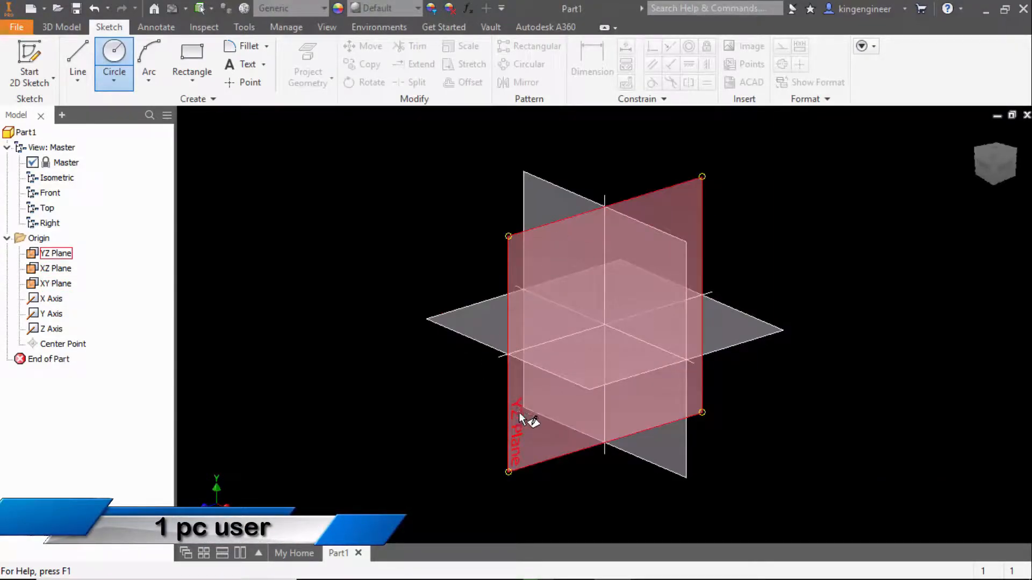
mouse_move(701, 411)
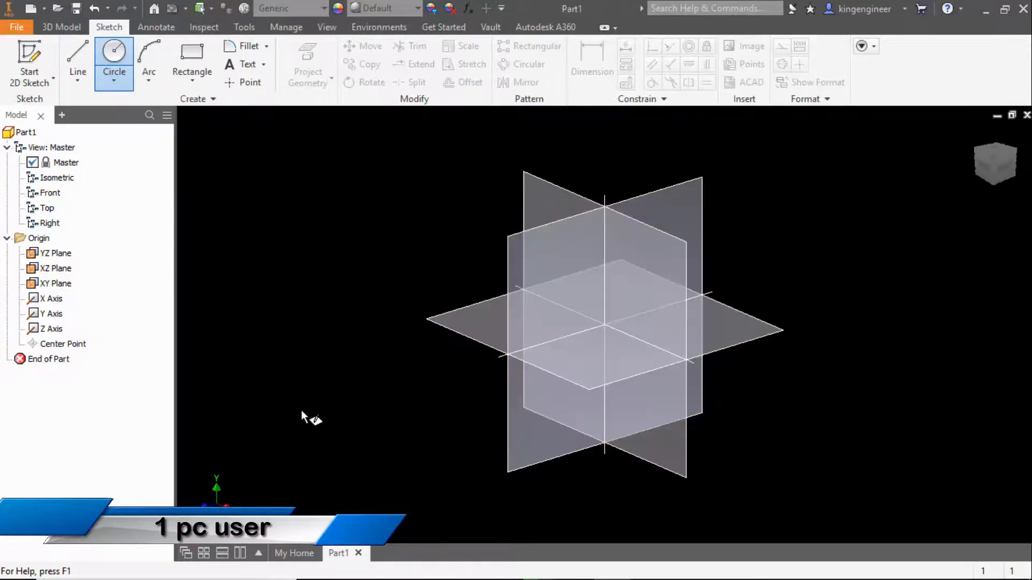
mouse_move(437, 89)
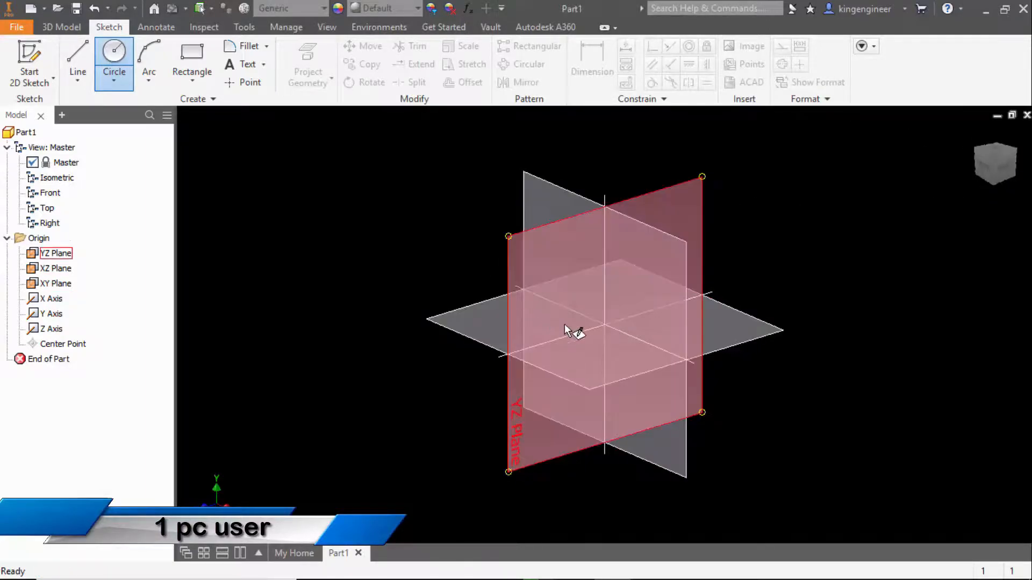
Step: Start Sketch1 on the YZ origin plane of Part1
left_click(57, 268)
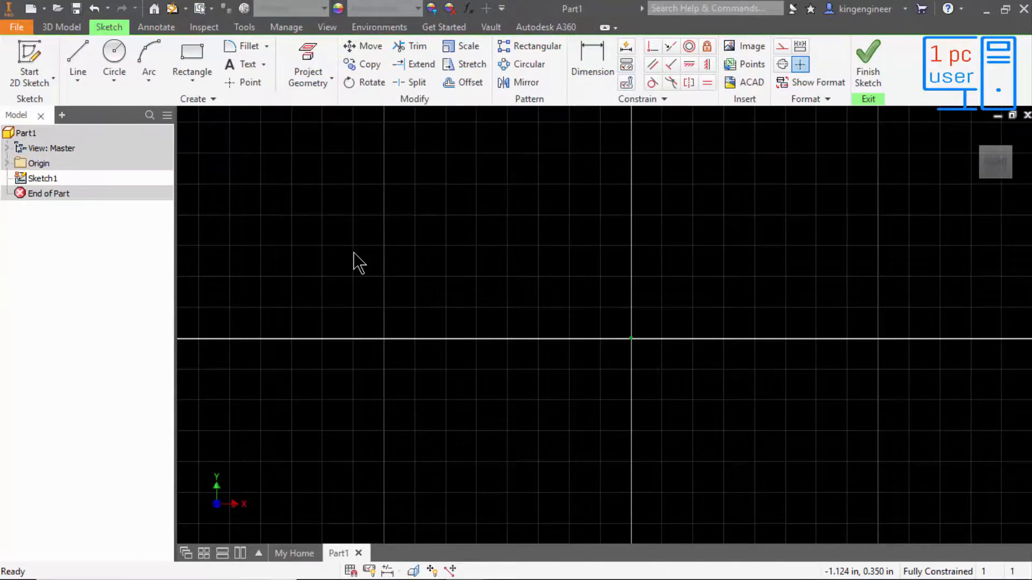
mouse_move(336, 257)
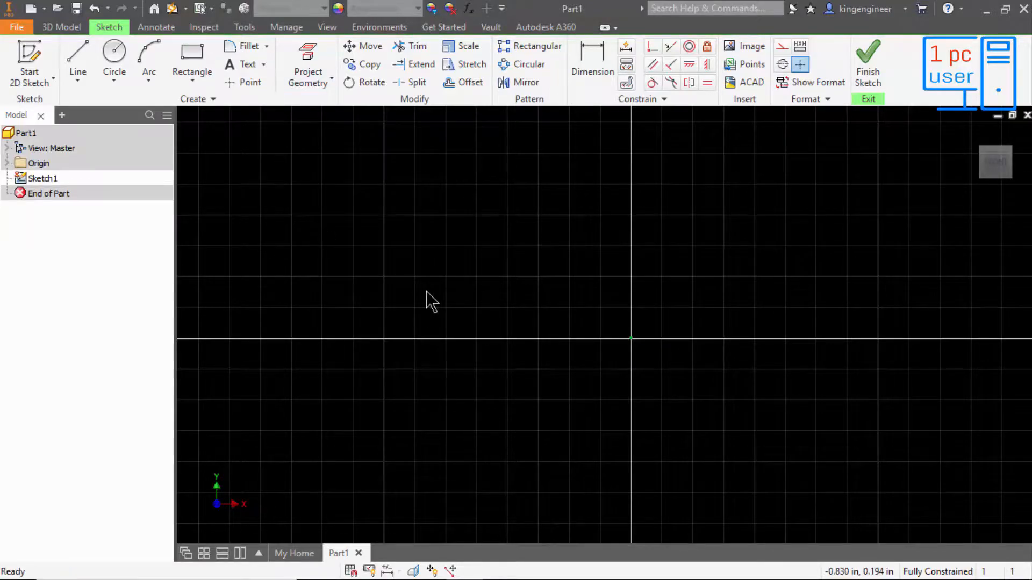
mouse_move(360, 258)
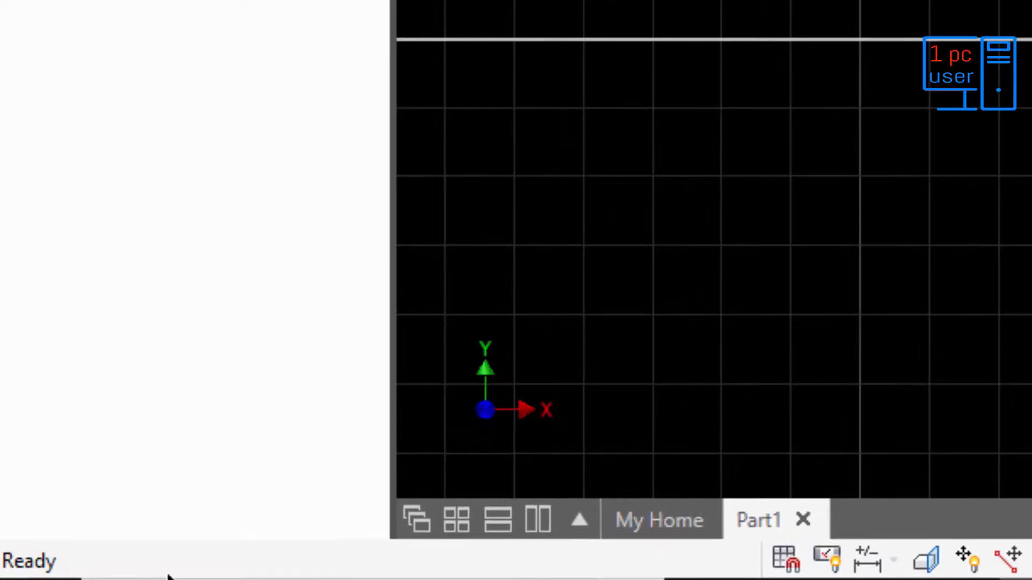
mouse_move(86, 372)
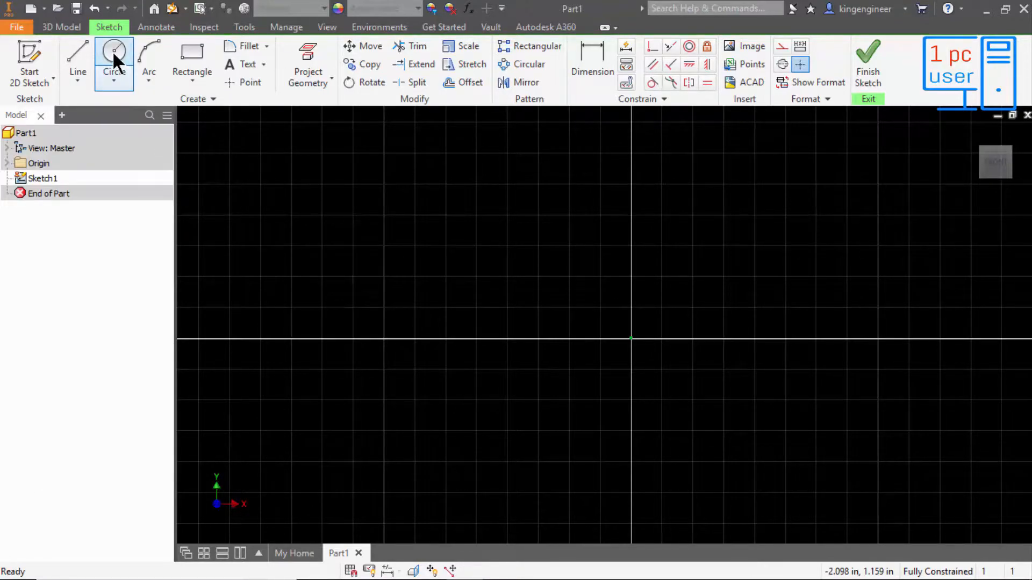
Step: Activate the Circle tool in Sketch1
left_click(113, 59)
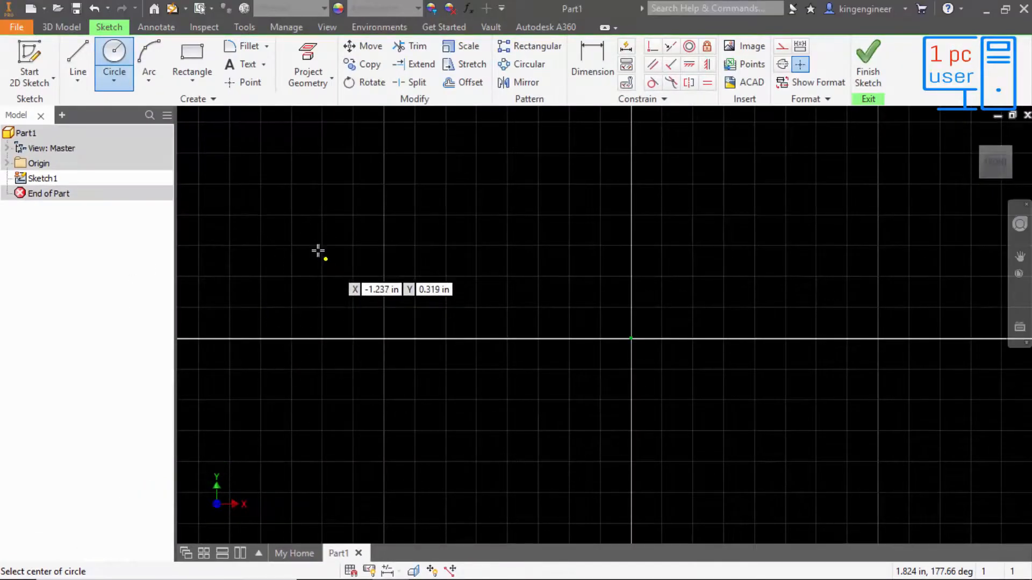
mouse_move(419, 257)
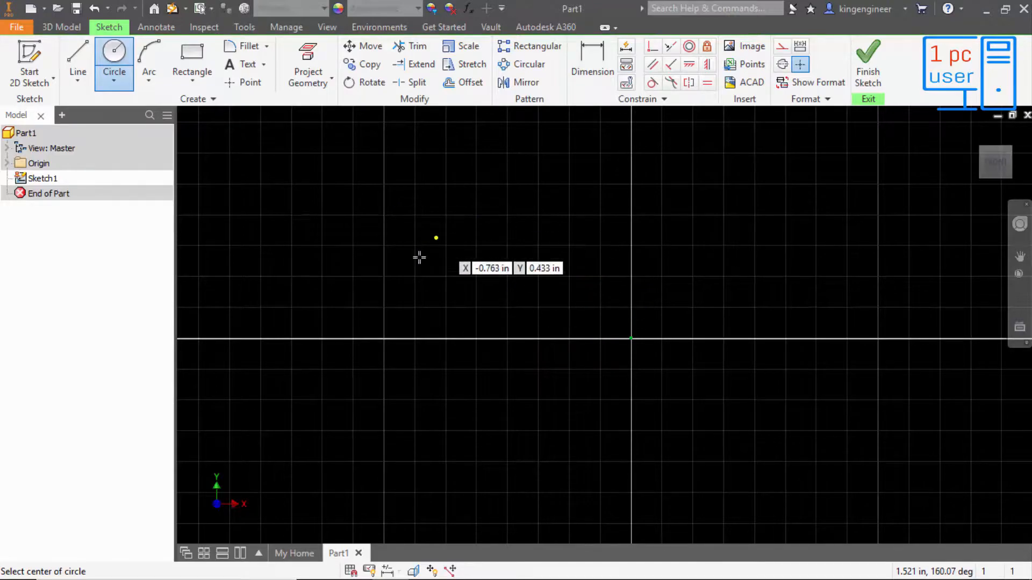
mouse_move(400, 246)
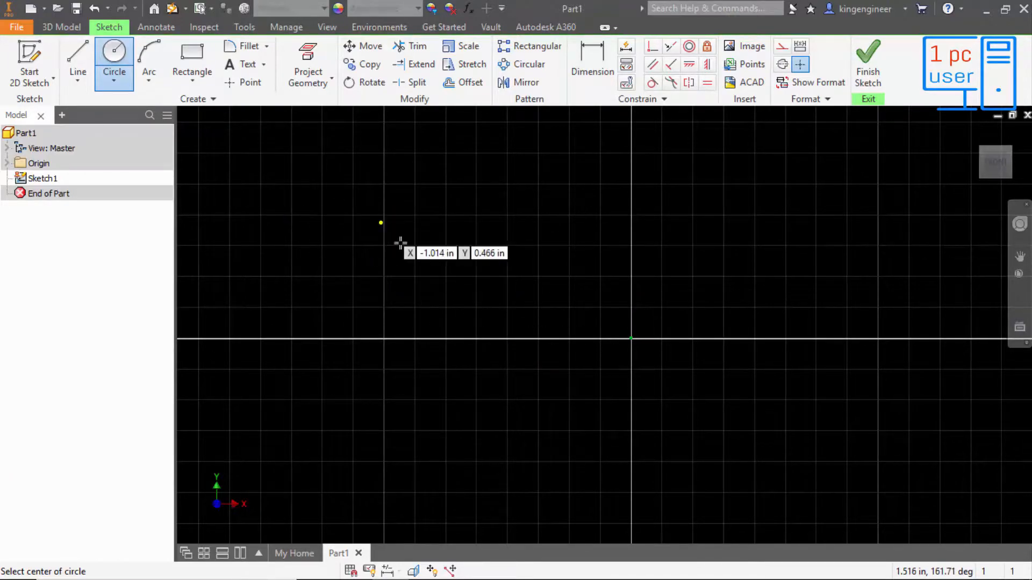
mouse_move(431, 224)
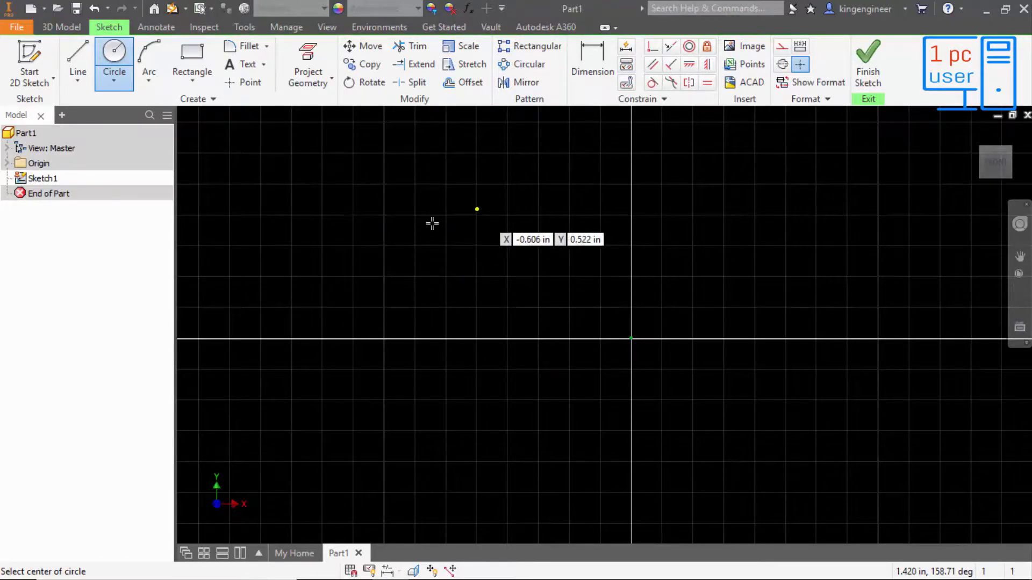
mouse_move(375, 257)
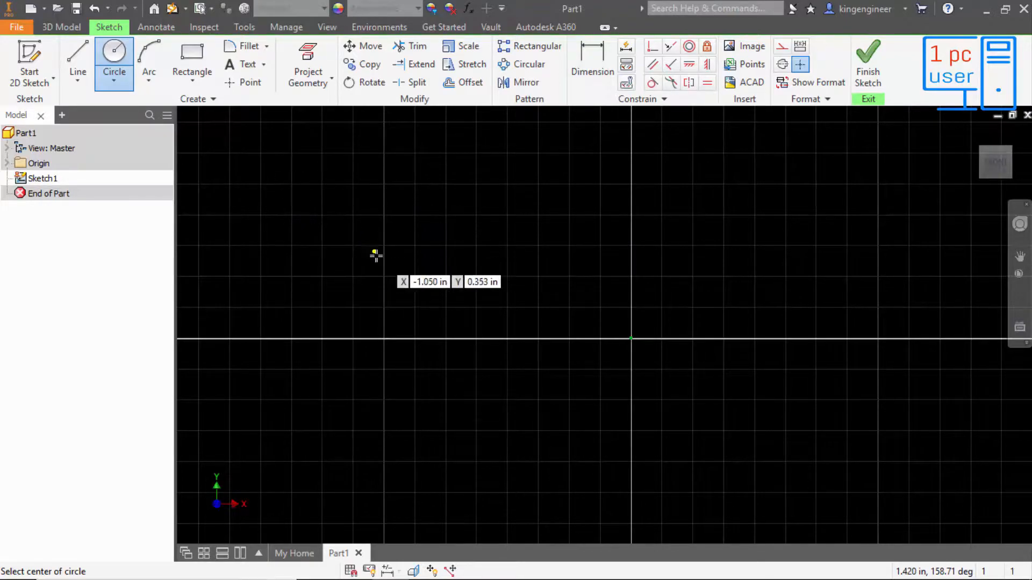
mouse_move(426, 227)
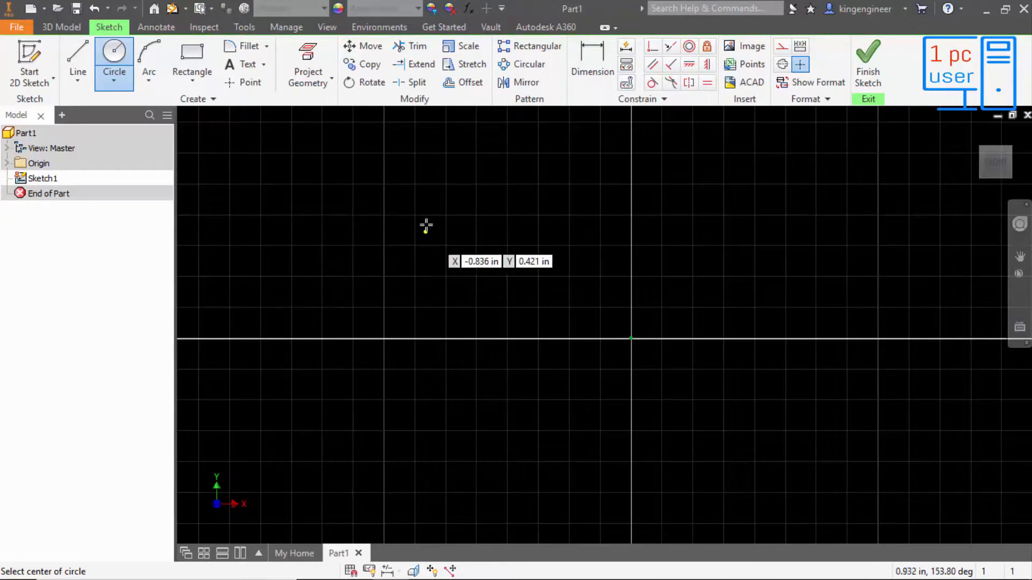
mouse_move(453, 263)
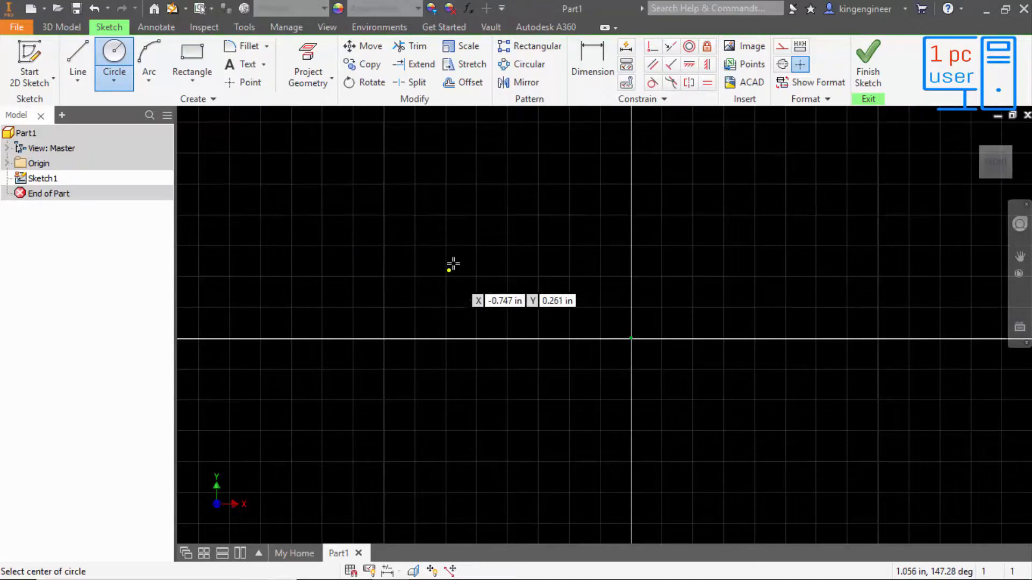
mouse_move(361, 338)
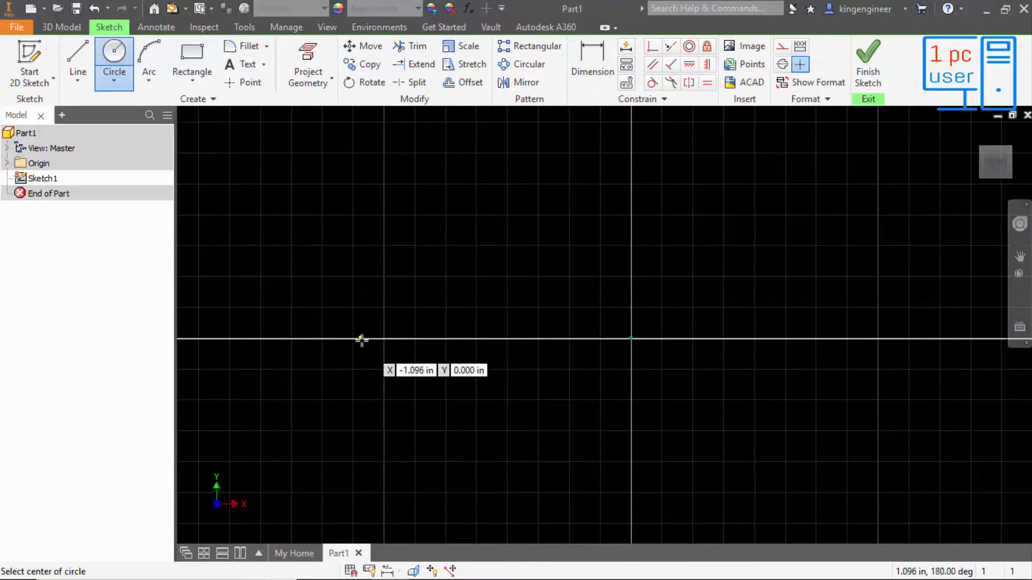
mouse_move(372, 342)
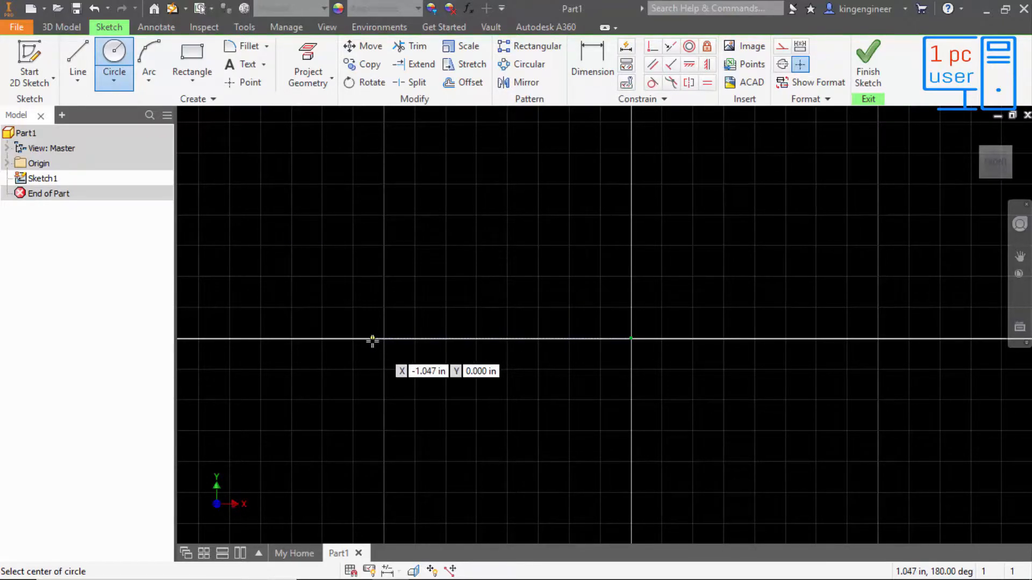
mouse_move(357, 340)
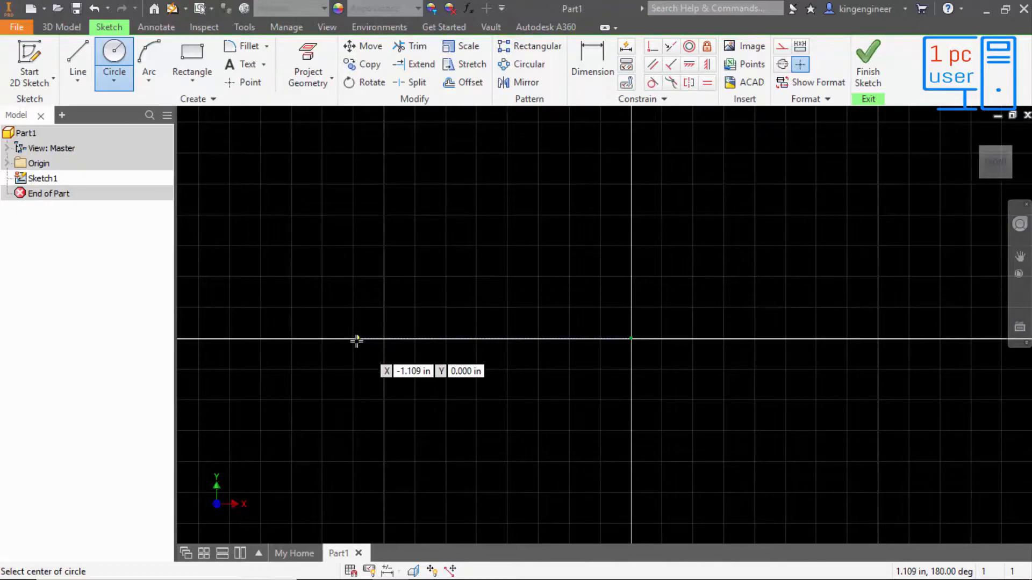
Step: Draw a circle centered on the horizontal axis left of the origin and enlarge it to size
left_click_drag(357, 339, 357, 380)
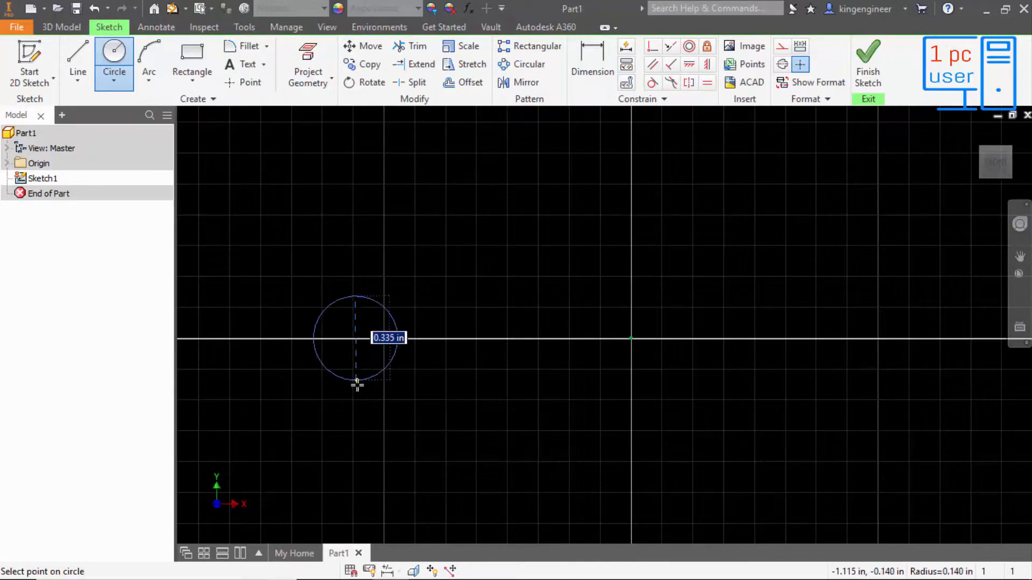
left_click_drag(357, 382, 401, 366)
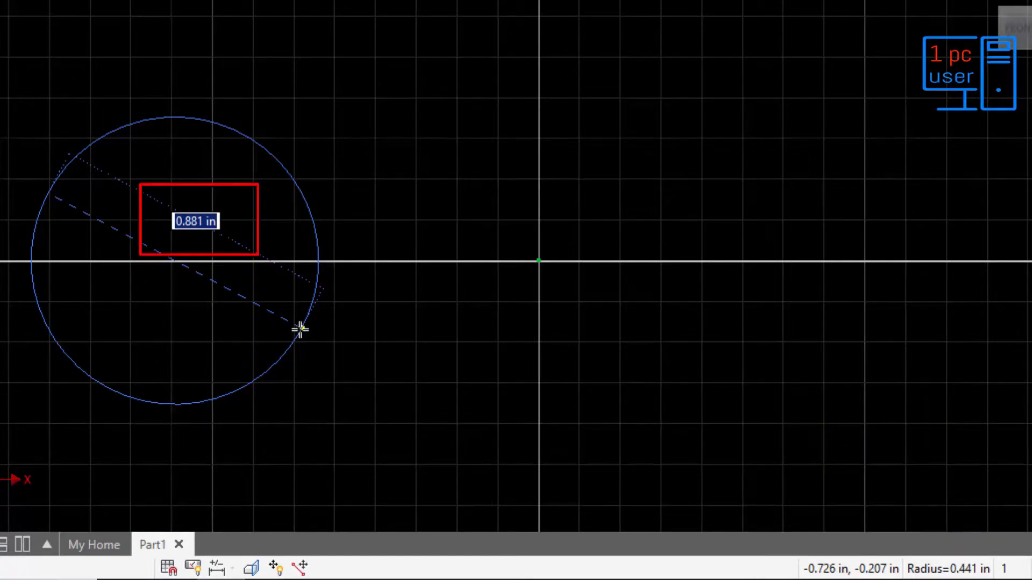
left_click_drag(300, 329, 239, 192)
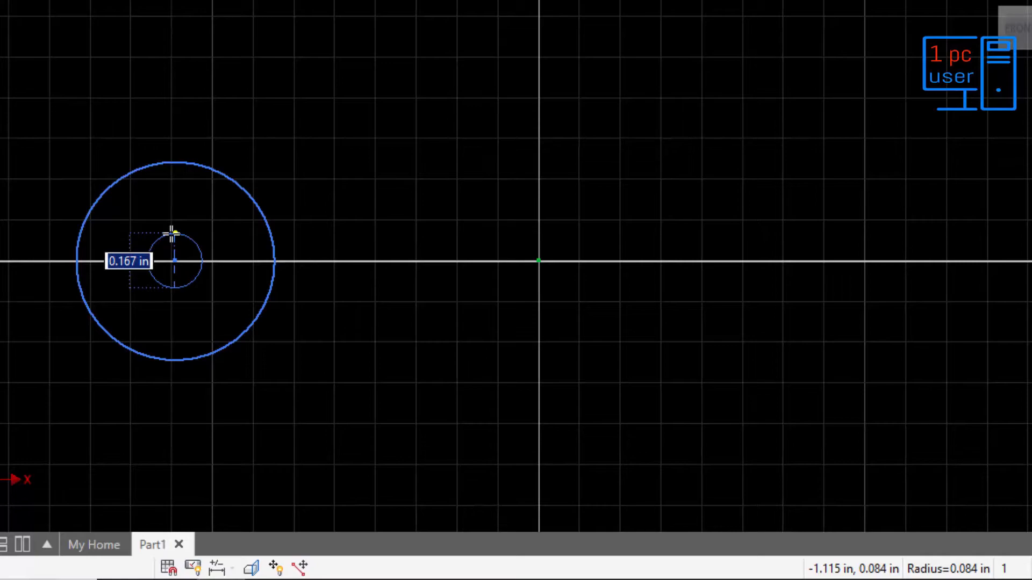
Step: Cancel the unfinished second circle and move the first circle's center above the horizontal axis
key("Escape")
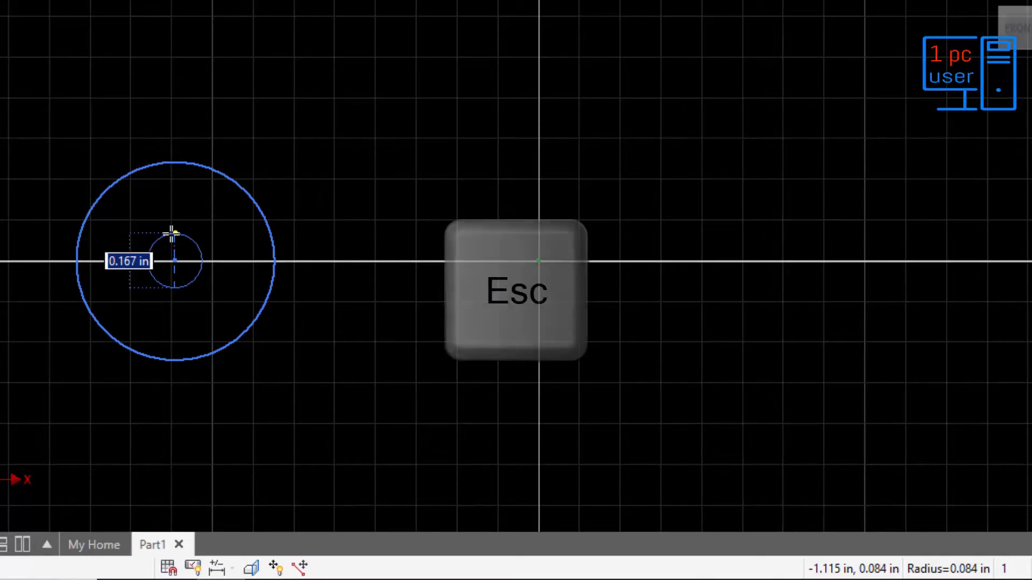
key("Escape")
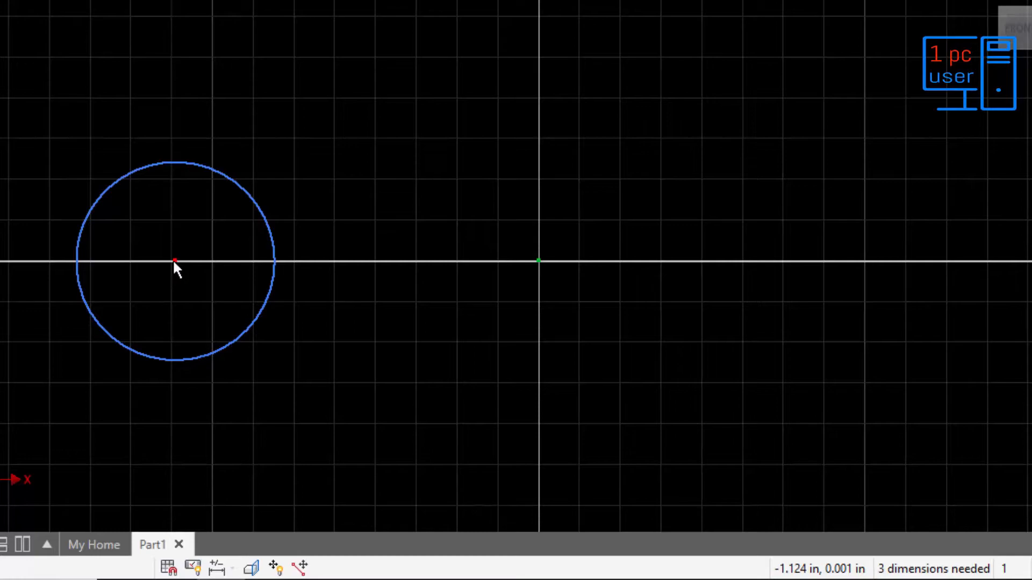
left_click(176, 261)
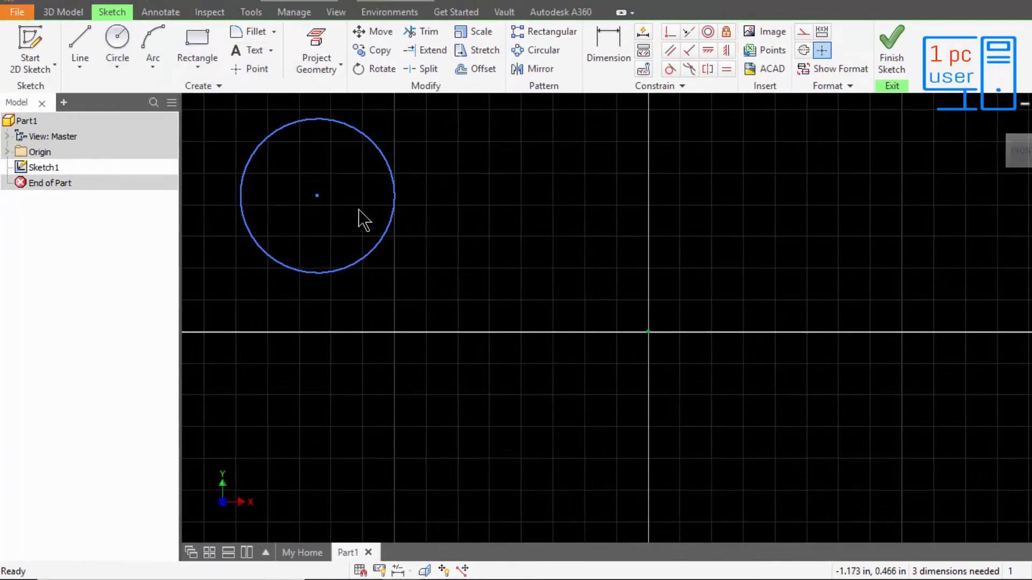
mouse_move(359, 229)
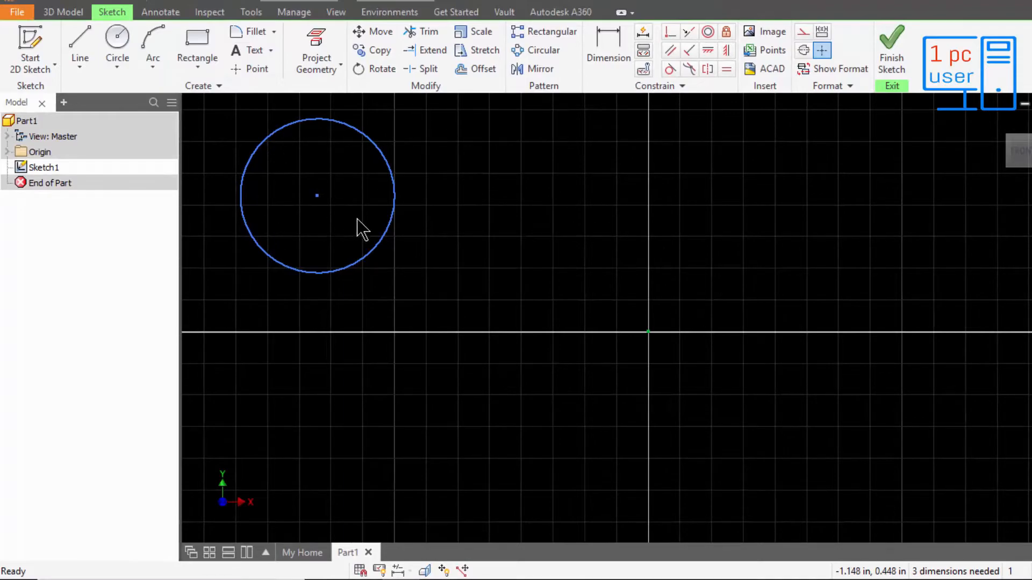
Step: Add a second circle centered exactly on the sketch origin and select it
left_click(117, 41)
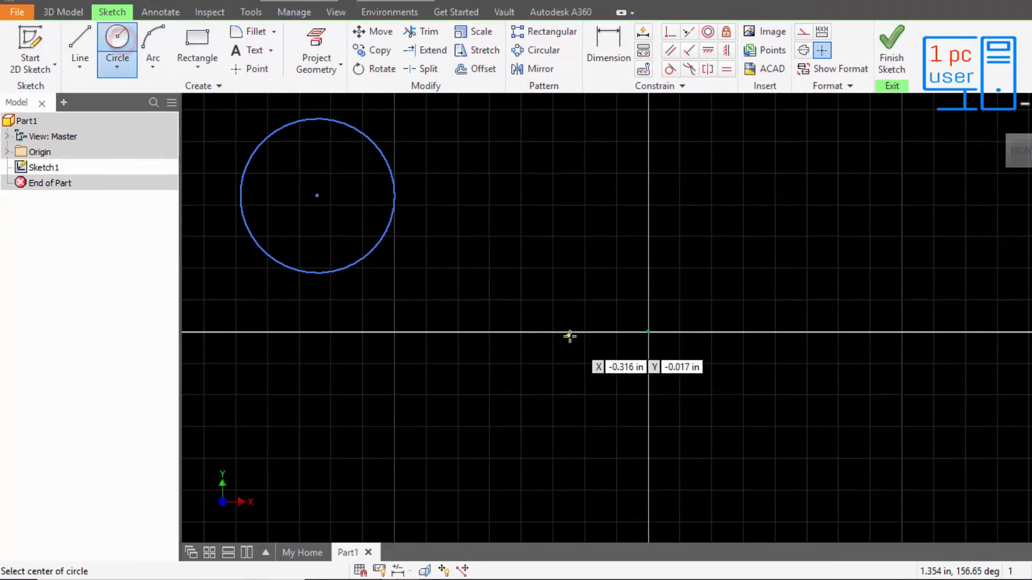
mouse_move(647, 332)
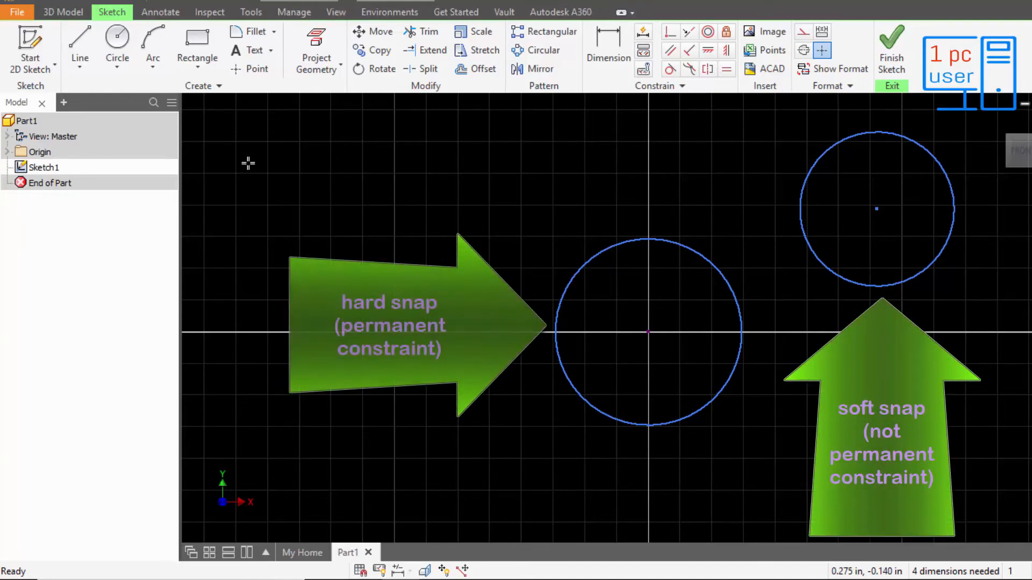
left_click(647, 255)
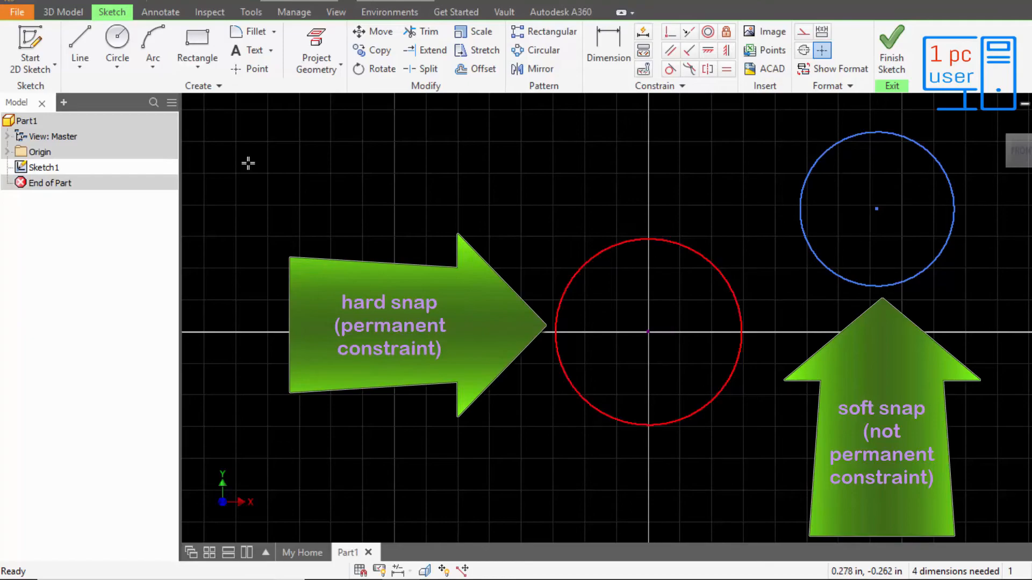